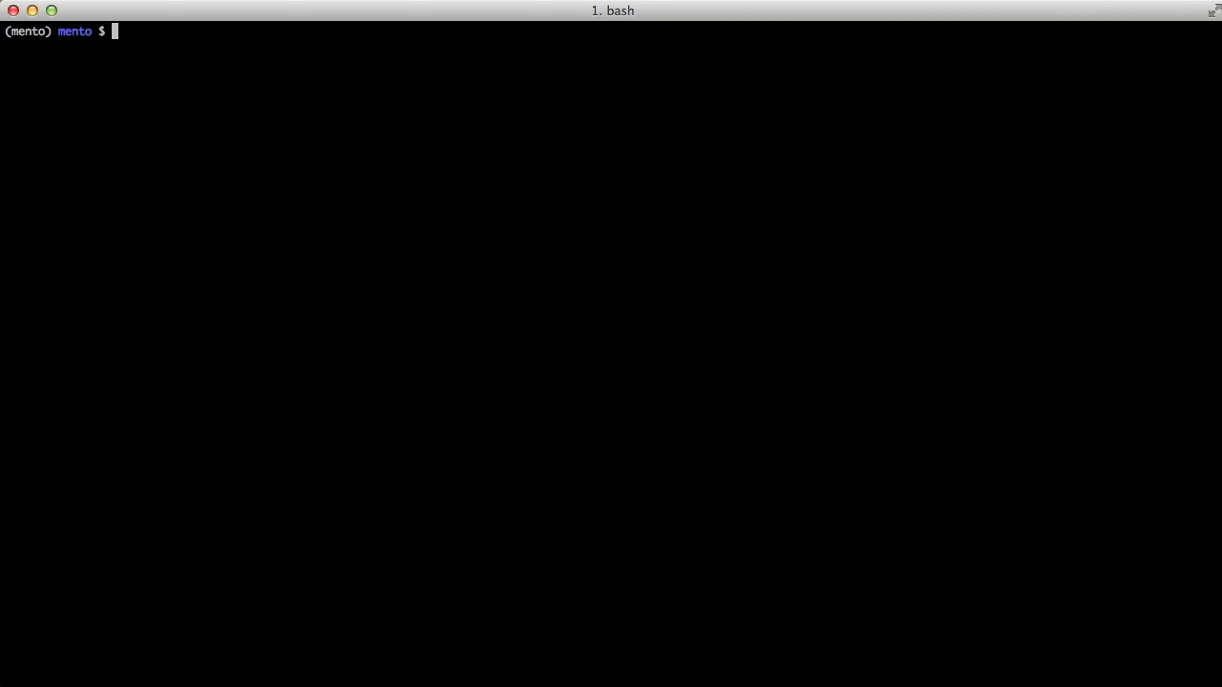
View activities/models.py beside gear/models.py in Vim, then quit without saving (:qa!)
text(./mana)
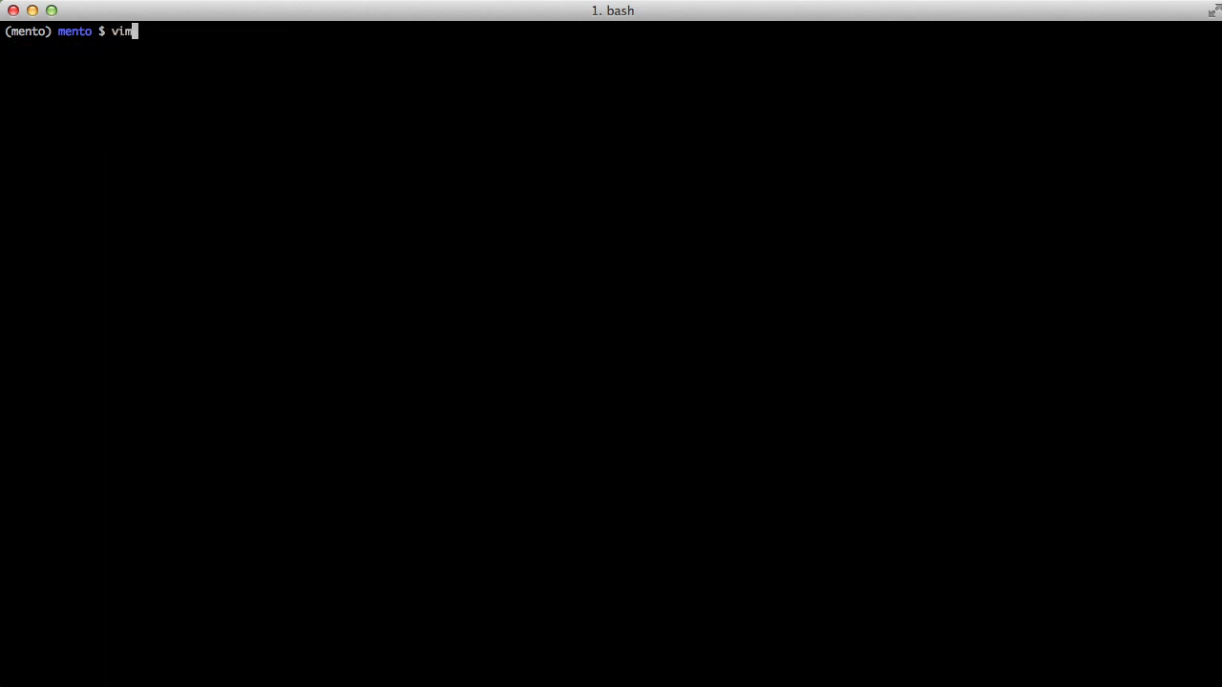
key(Enter)
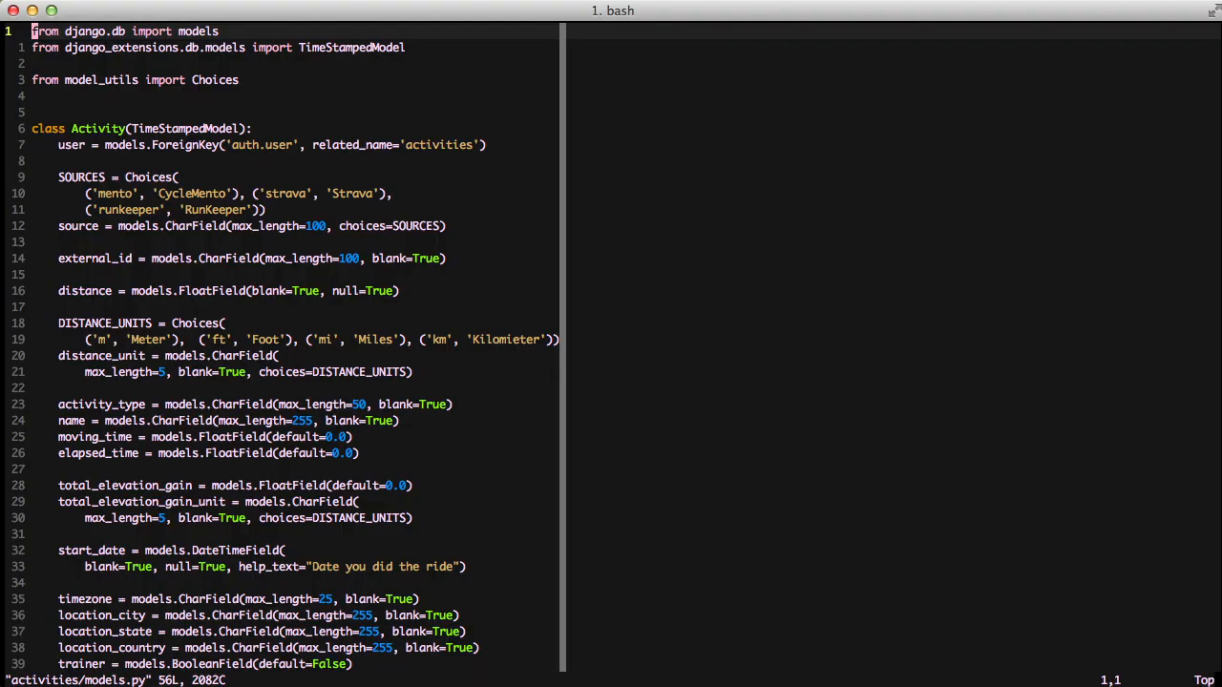
text(:vsp gear/models.py)
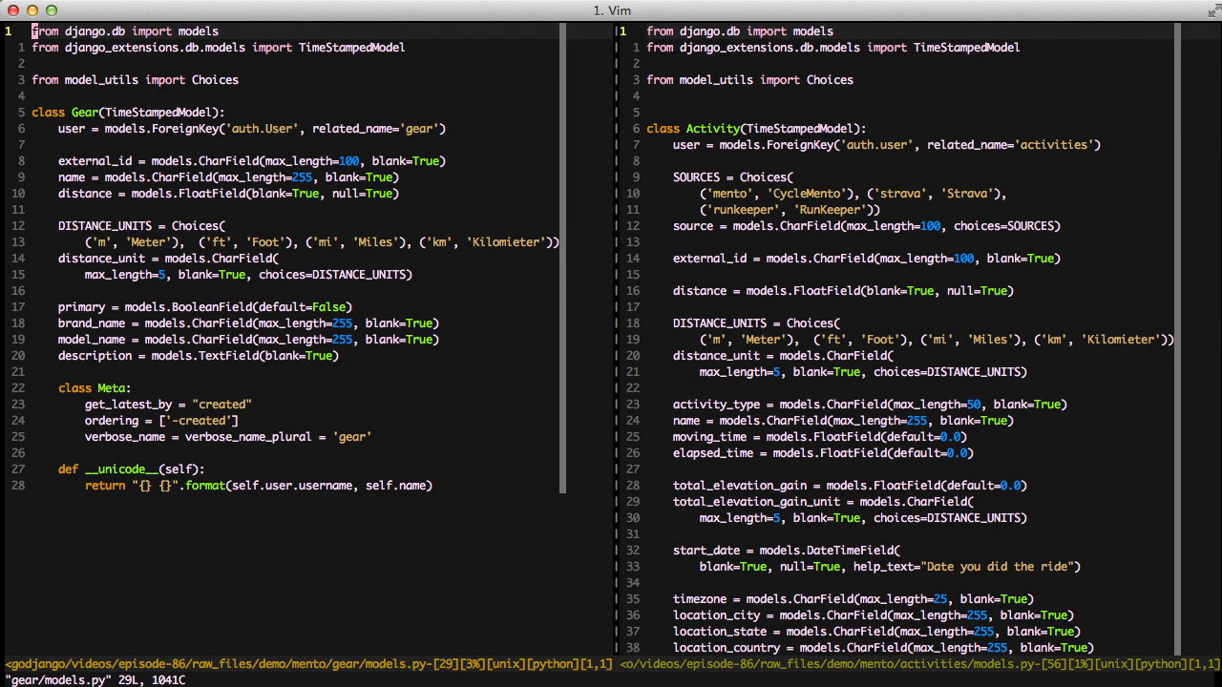
text(:qa!)
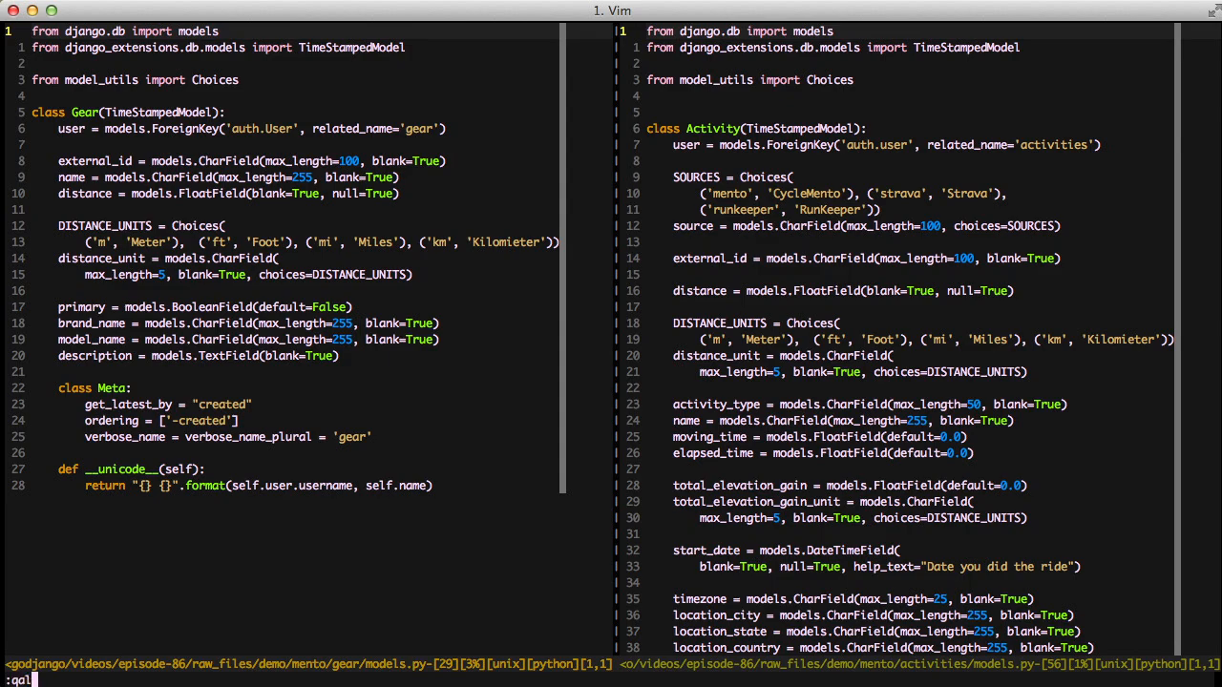
key(Return)
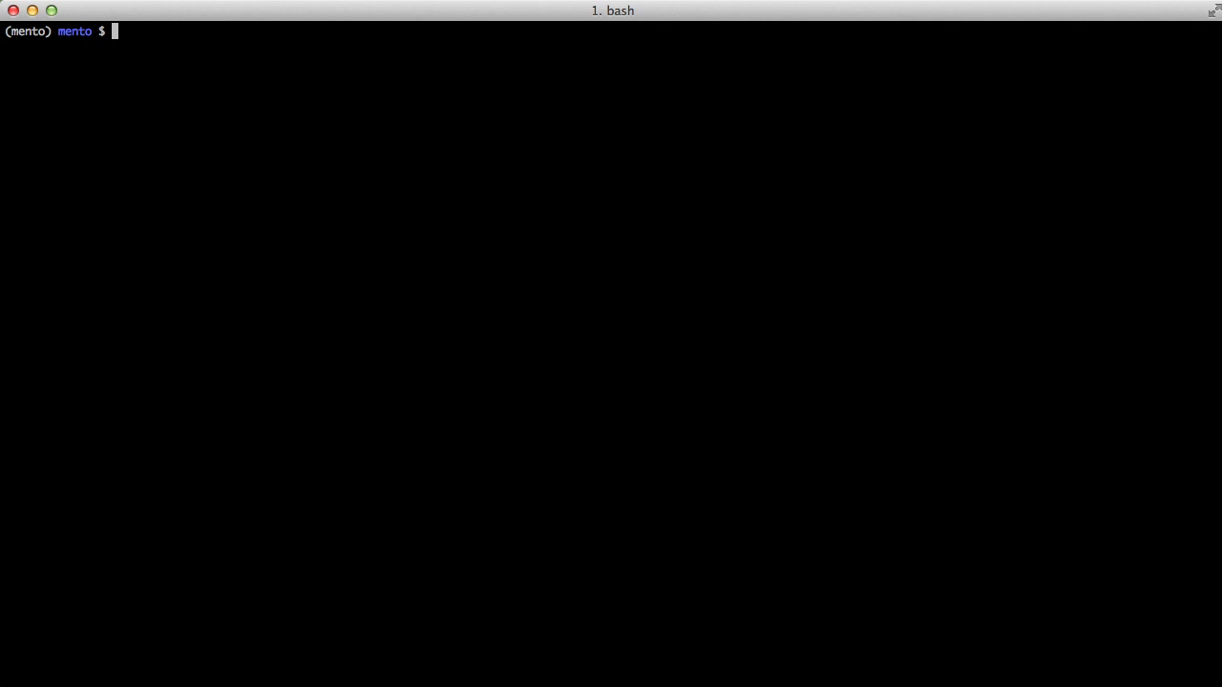
Run ./manage.py startapp core and begin opening the new core models file in vim
text(./manage.py)
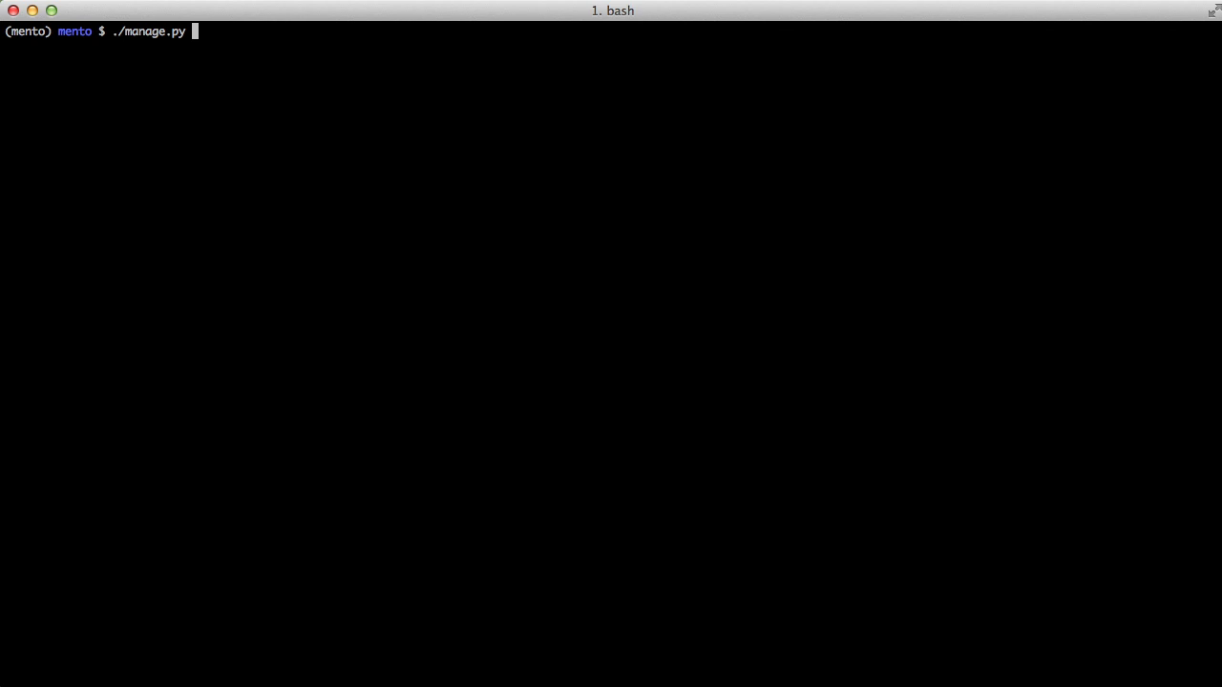
text(startapp c)
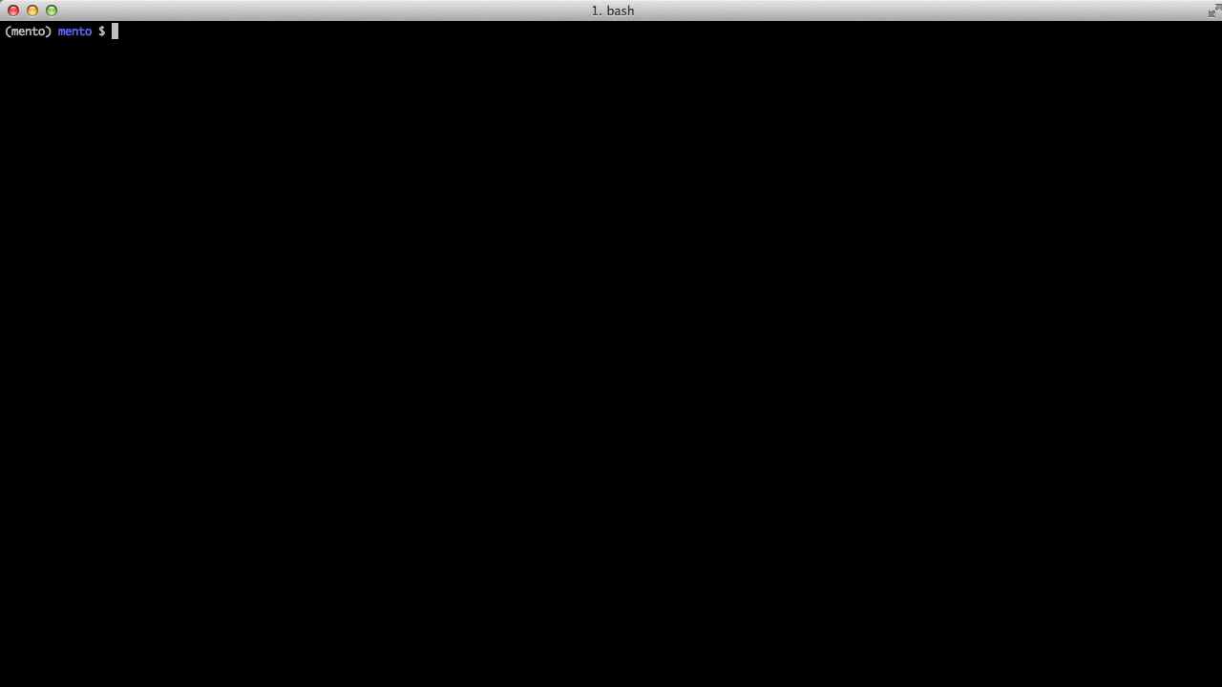
text(vim core)
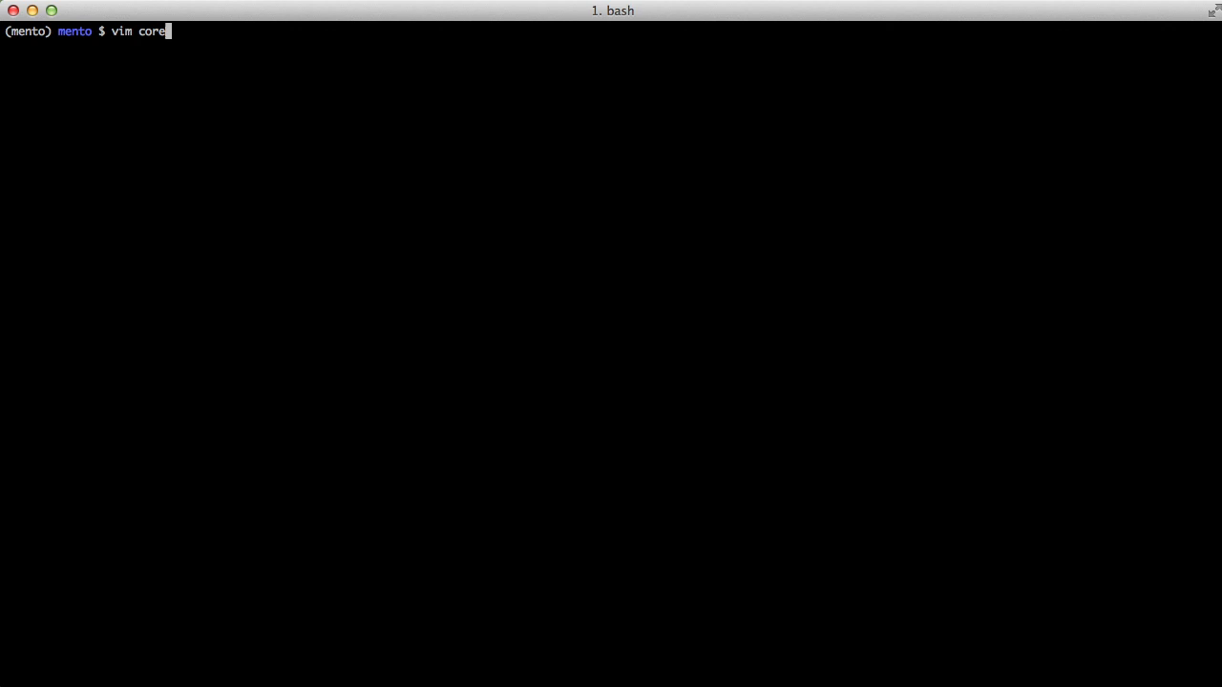
Write class DistanceModel(models.Model) in core/models.py with a Meta class setting abstract = True
text(/models.py)
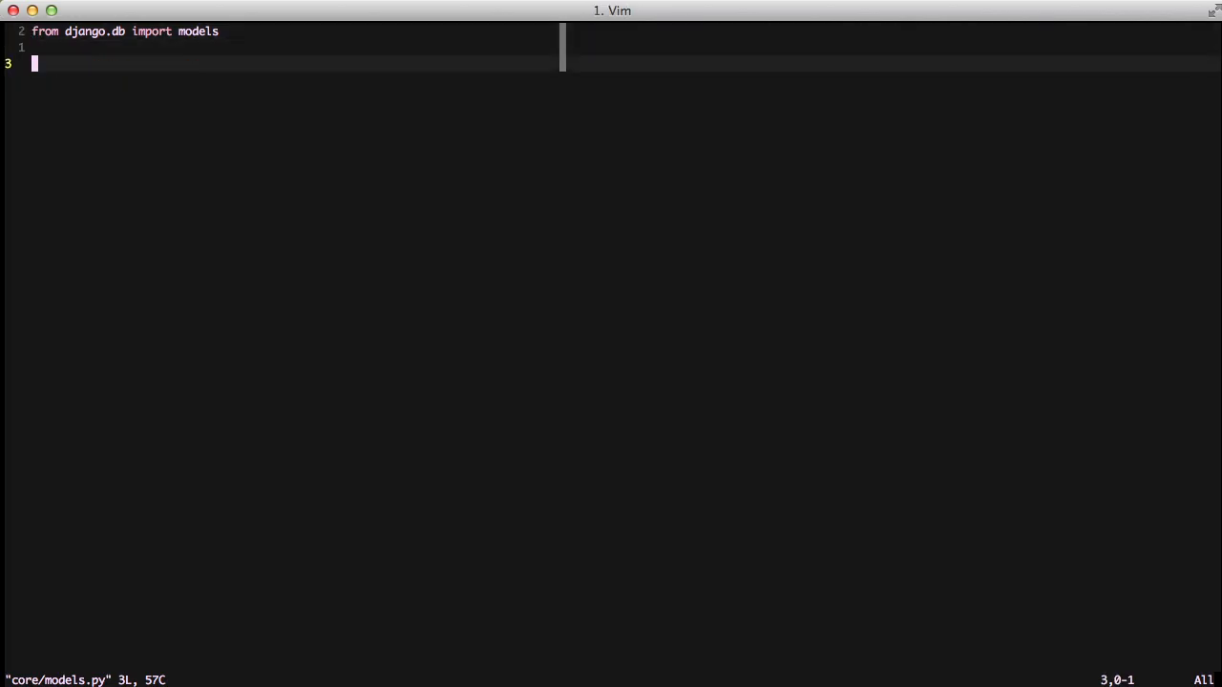
text(class Dist)
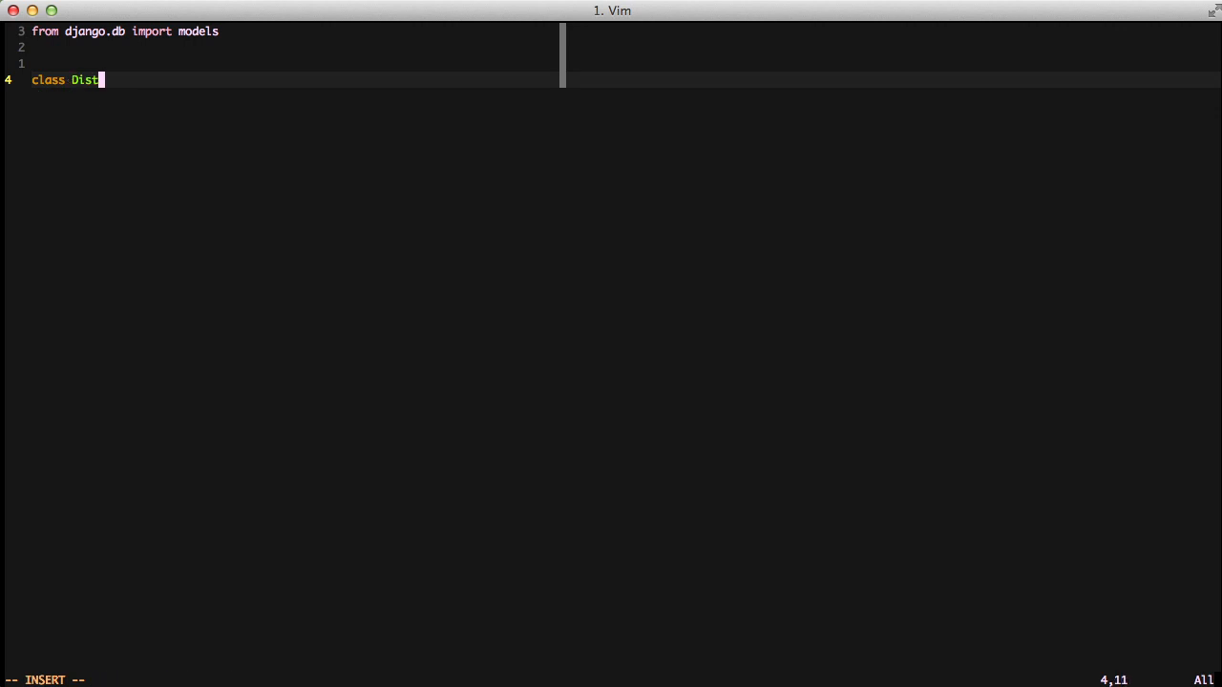
text(anceModel()
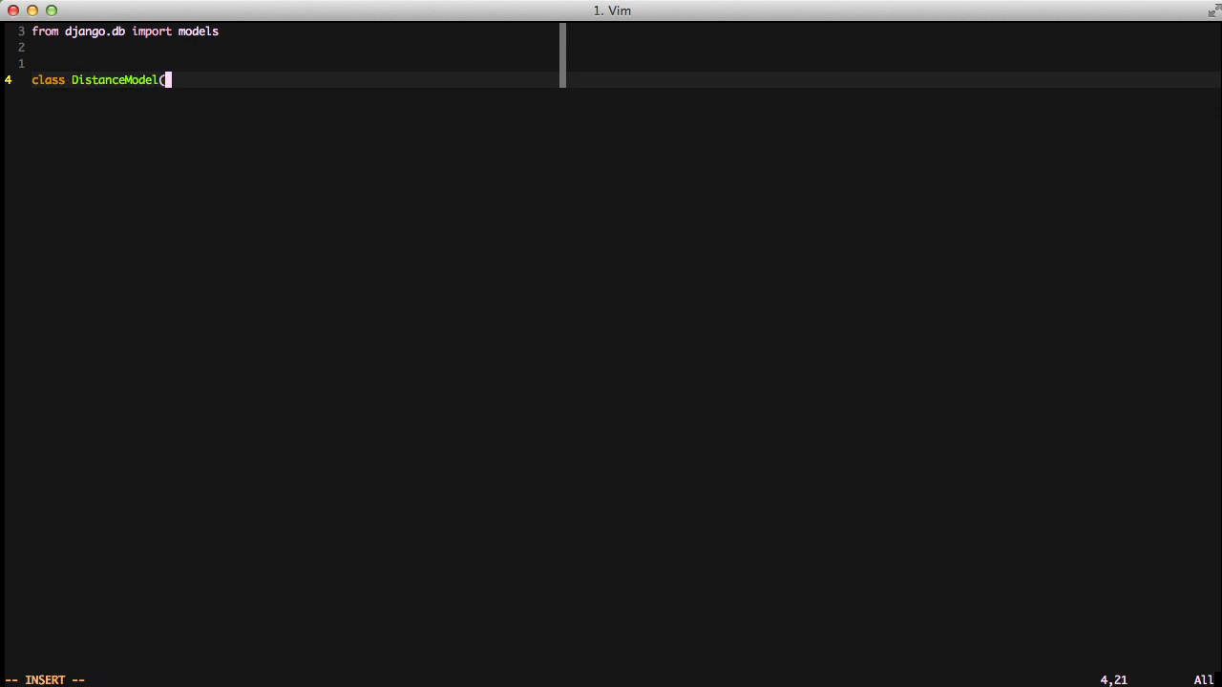
text(models.Model))
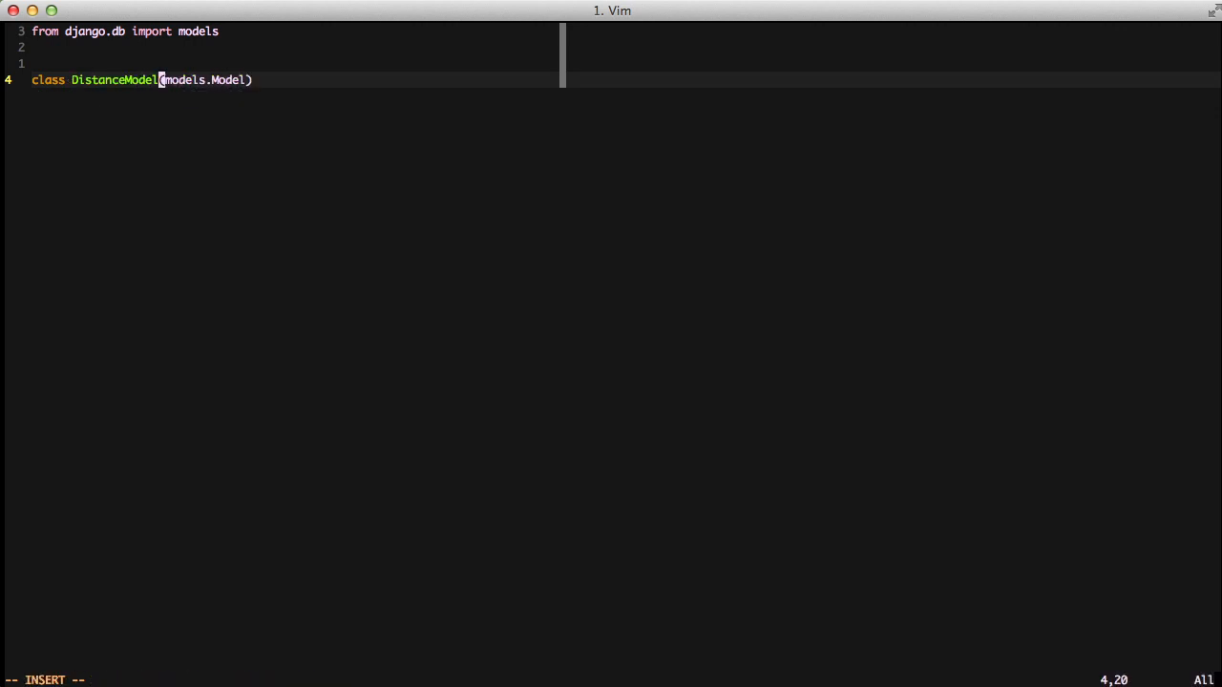
text(:)
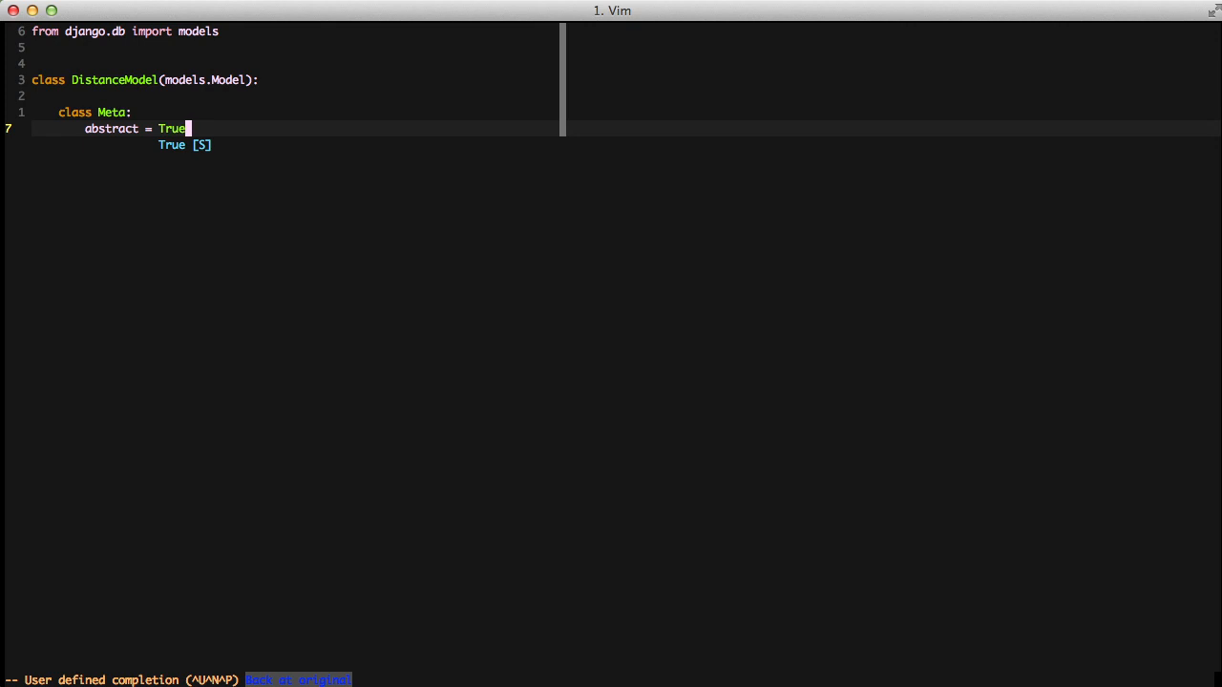
key(Escape)
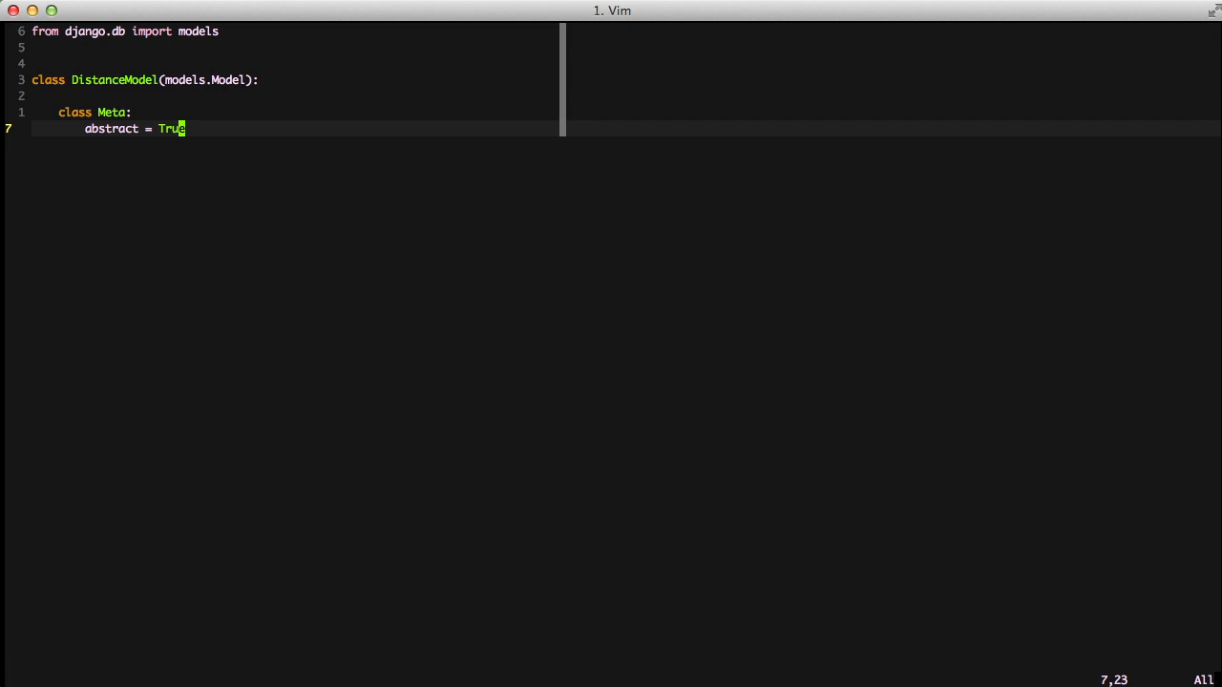
Add calculate_distance(self, distance, unit='m') with a units dict and rounded return, then view activities/models.py alongside
key(Escape)
text(:vsp activities/models.py)
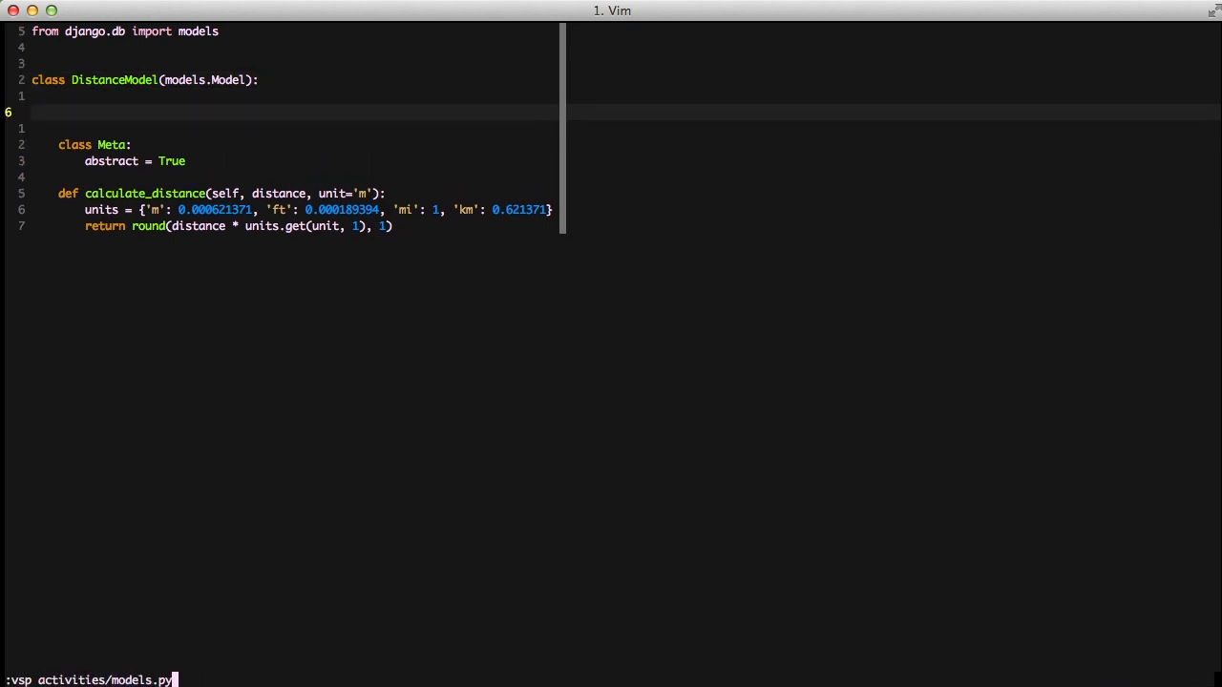
key(Return)
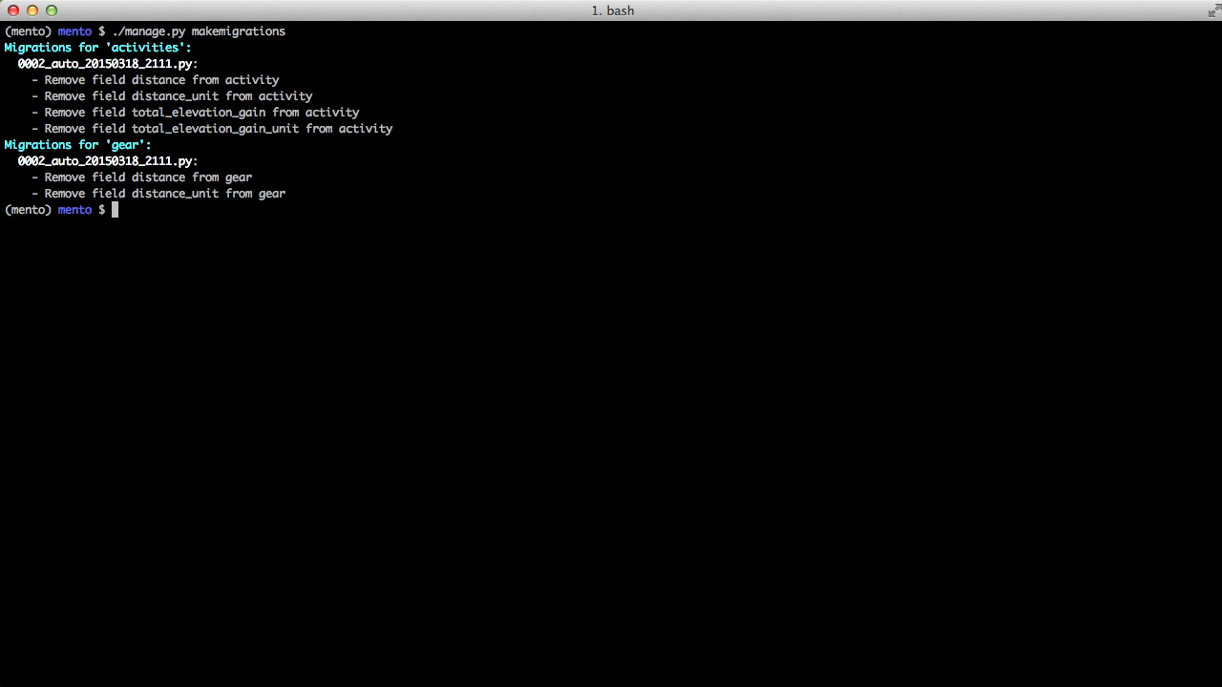
Remove 0002_auto_20150318_2111.py from activities/migrations and gear/migrations, then clear the screen
text(rm)
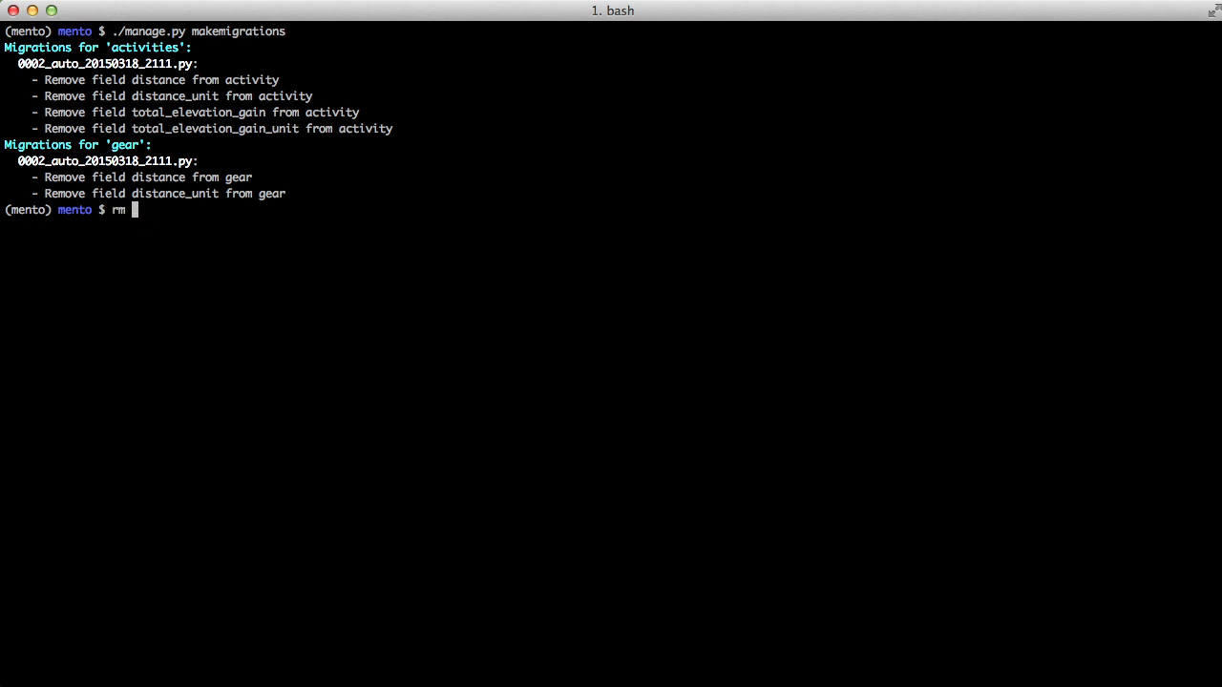
text(activities/migrations/0002_auto_20150318_2111.py)
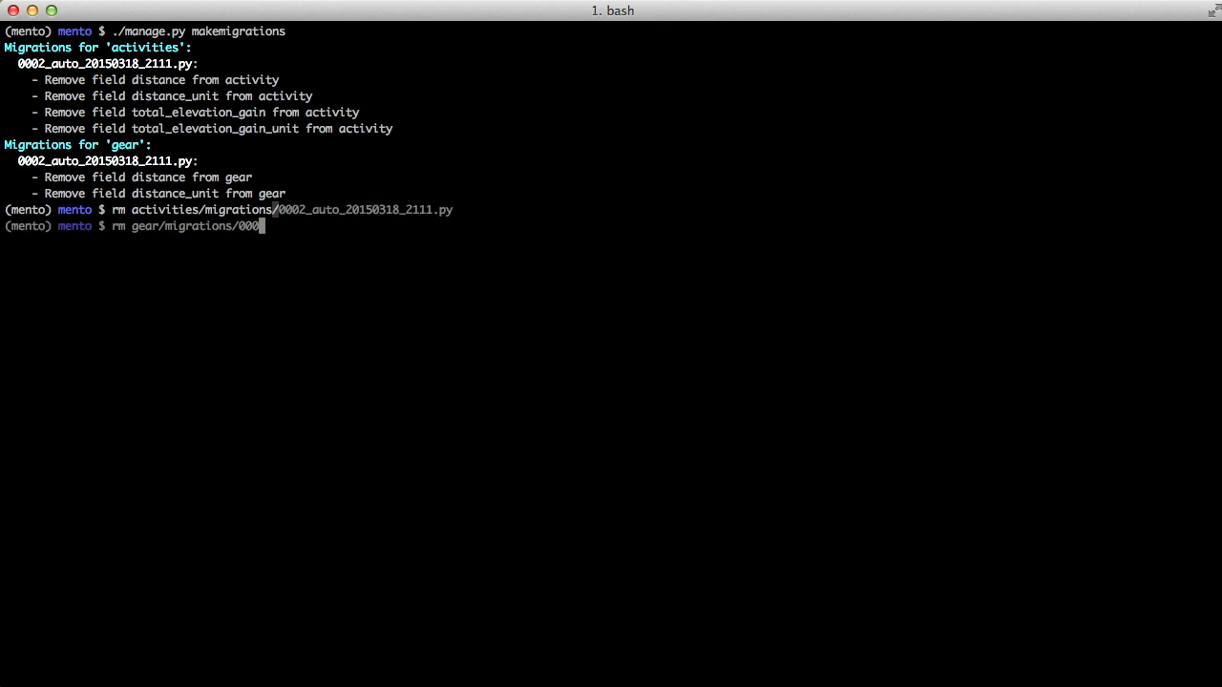
key(Enter)
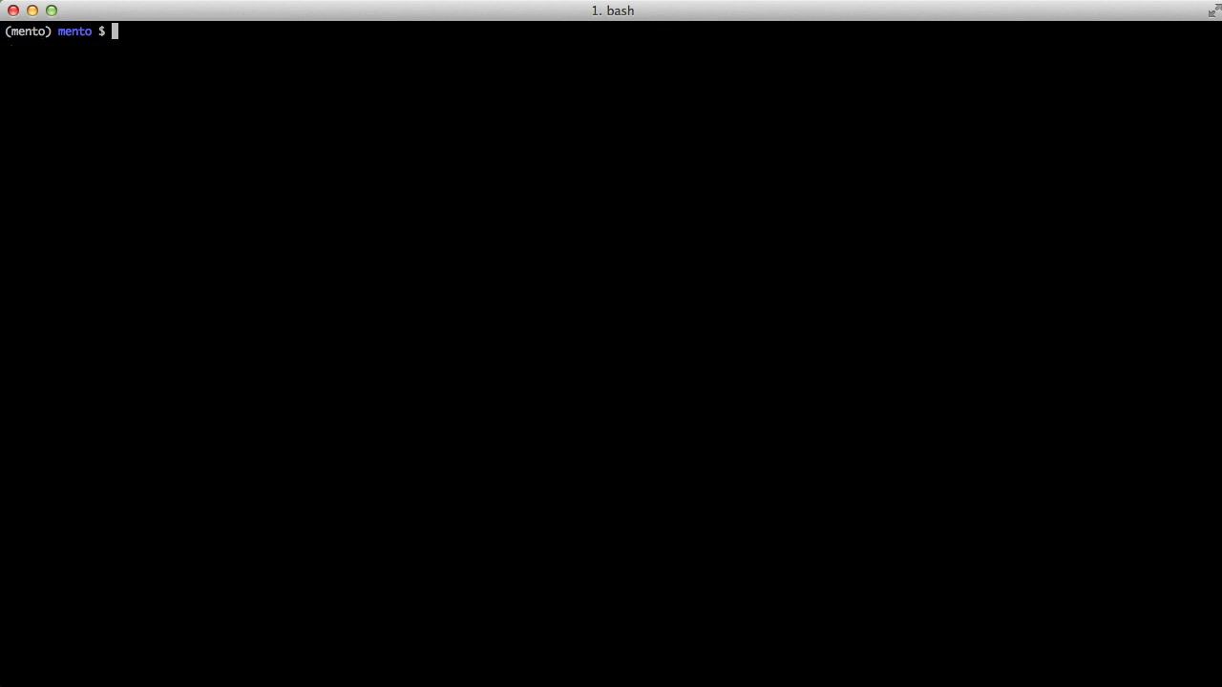
In gear/models.py import DistanceModel, add it to Gear's bases, compare with activities/models.py, save and quit
text(vim)
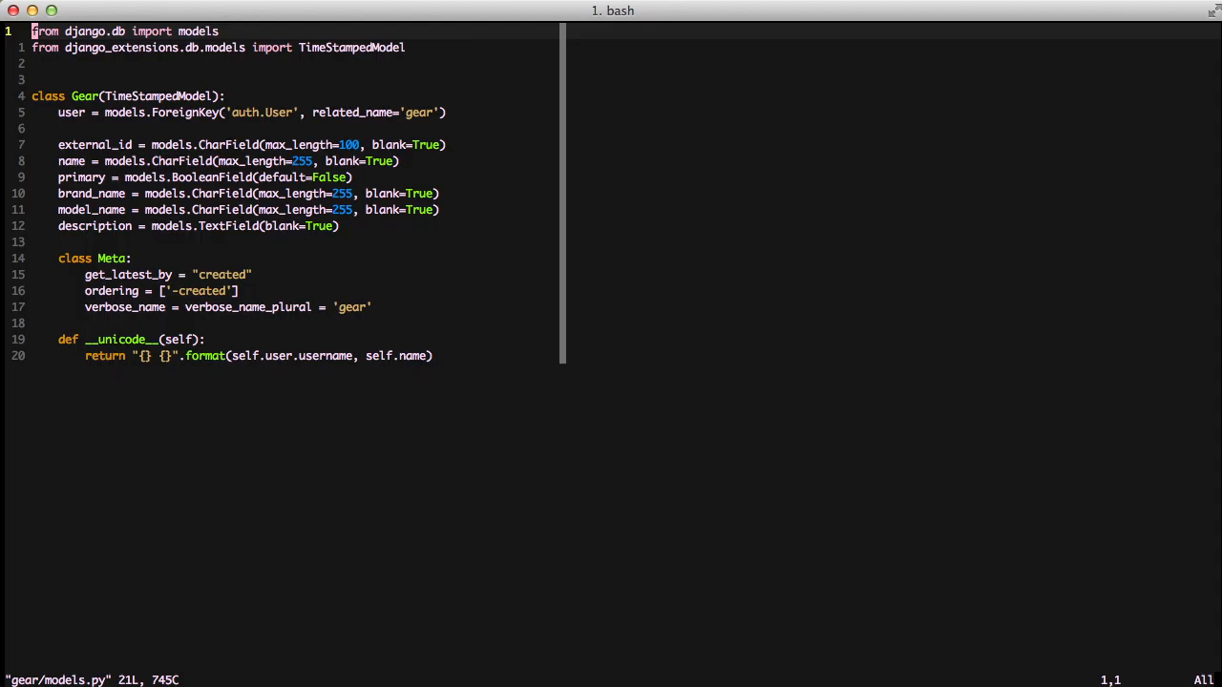
text(:vsp activities/)
text(./manage.py ma)
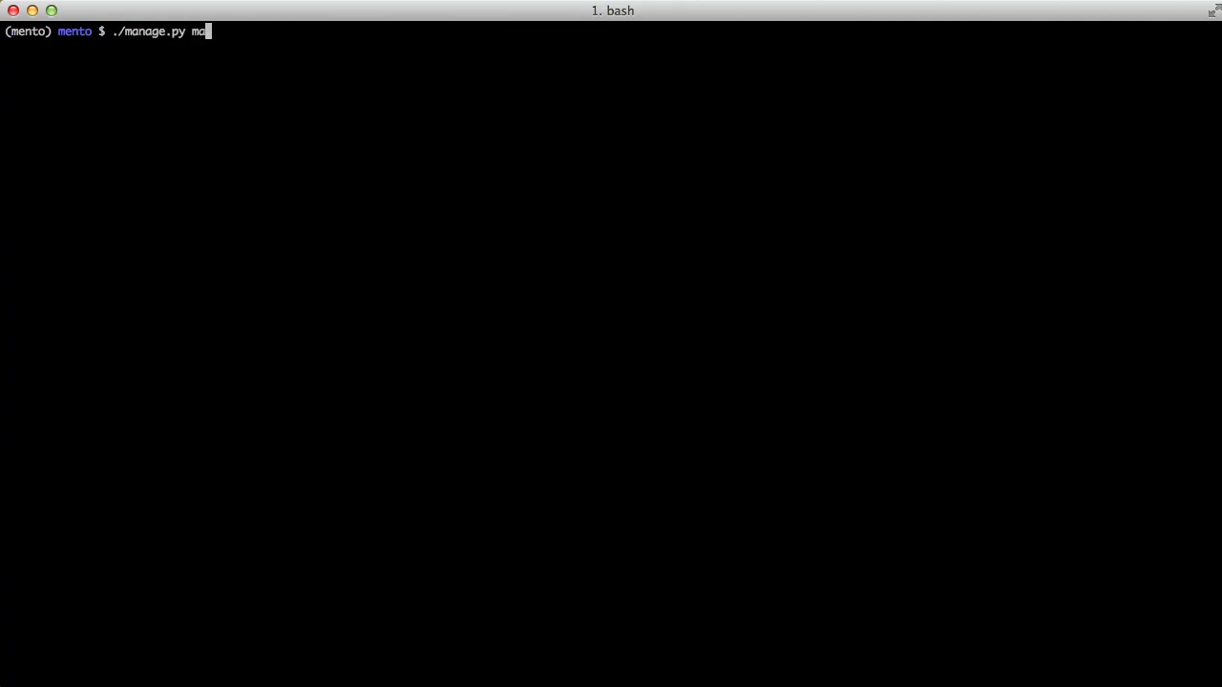
Run ./manage.py makemigrations adding Gear's total_elevation_gain fields, then launch shell_plus via msp
text(kemigrations)
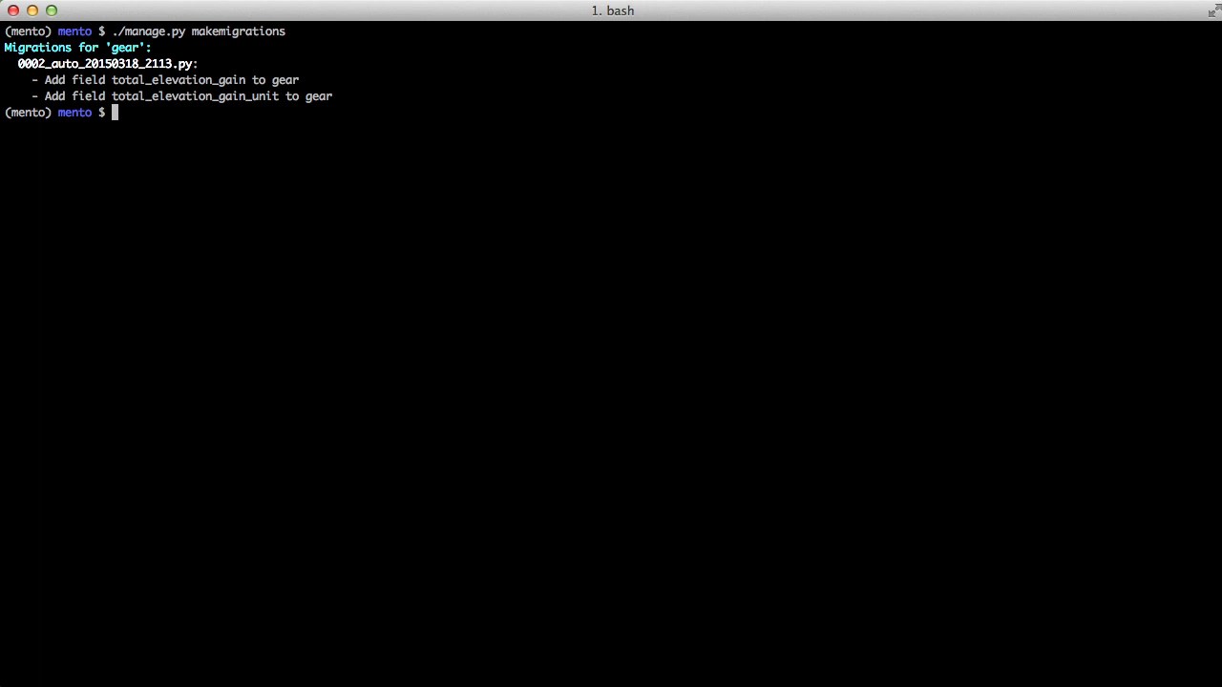
text(msp)
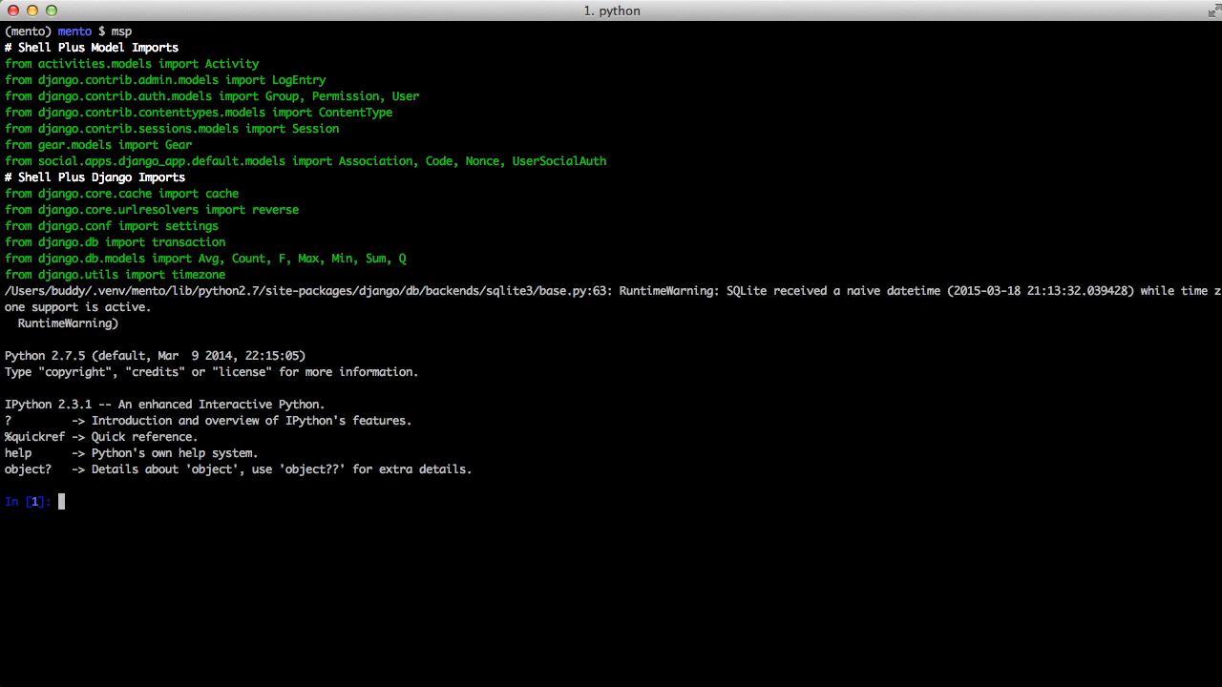
Create gear = Gear(), tab-complete its distance and total_elevation attributes, and view calculate_distance?? source from DistanceModel
text(gear = Gear()
text(gear.total_elevation_gain)
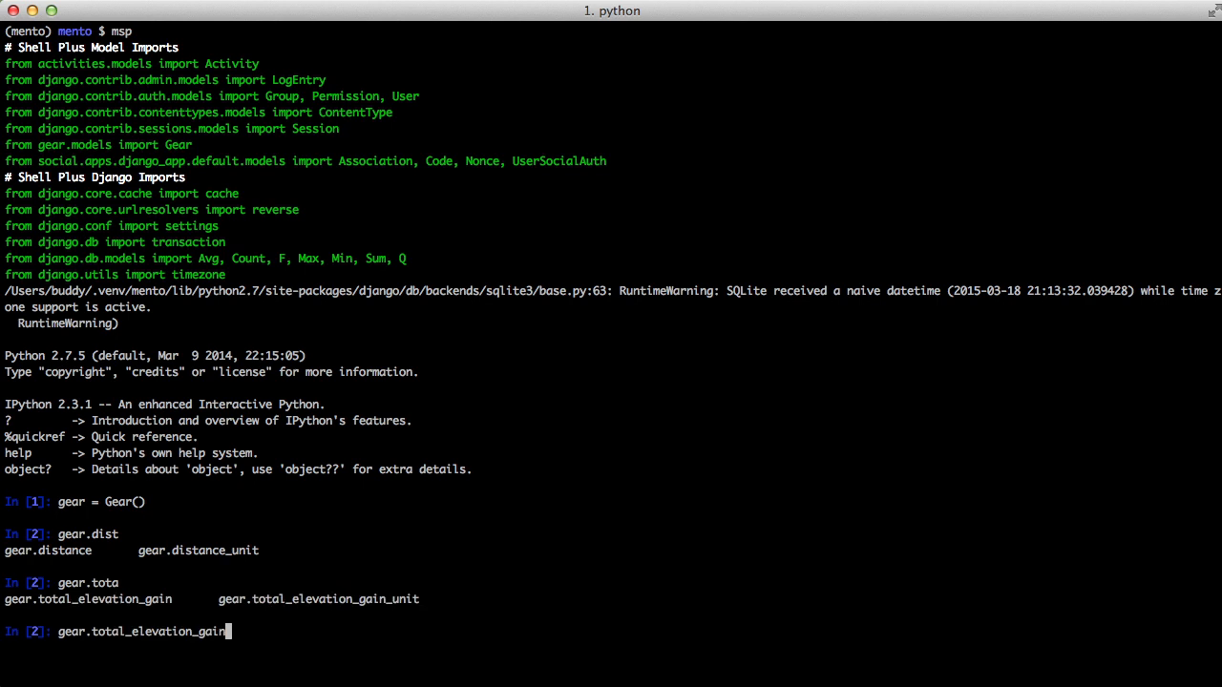
key(Backspace)
text(gear.calculate_distance??)
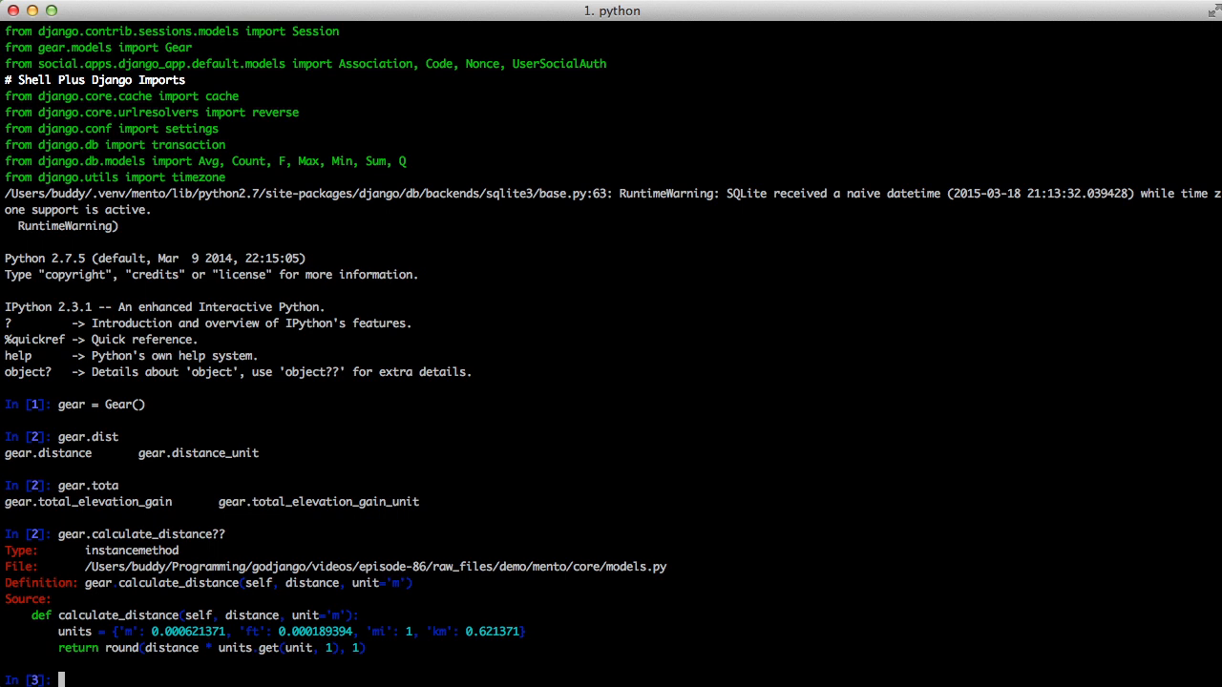
text(:qal)
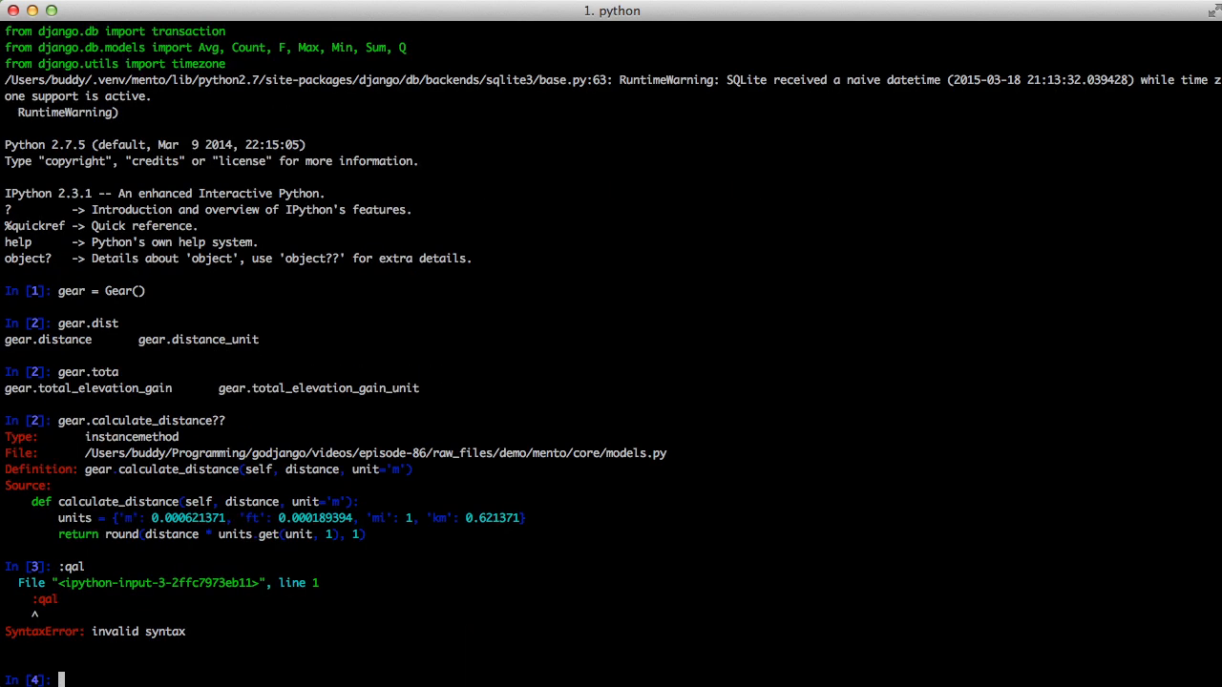